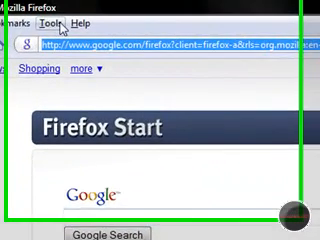
Load google.com from the Firefox address bar.
click(15, 24)
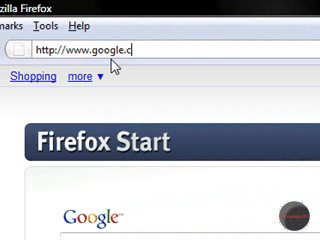
text(gool)
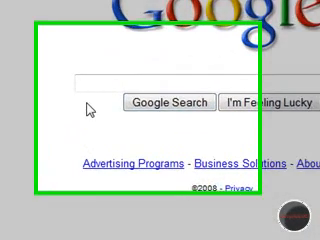
Search the Firefox add-ons site for 'google black' and scroll the results.
text(add)
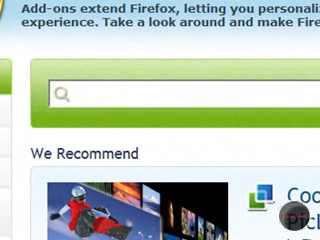
text(google black)
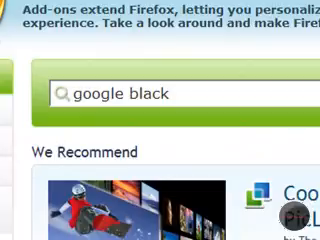
scroll(down, 3)
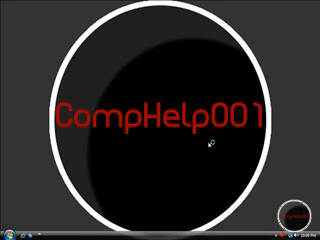
mouse_move(170, 160)
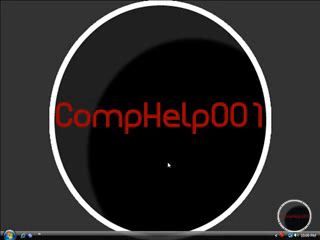